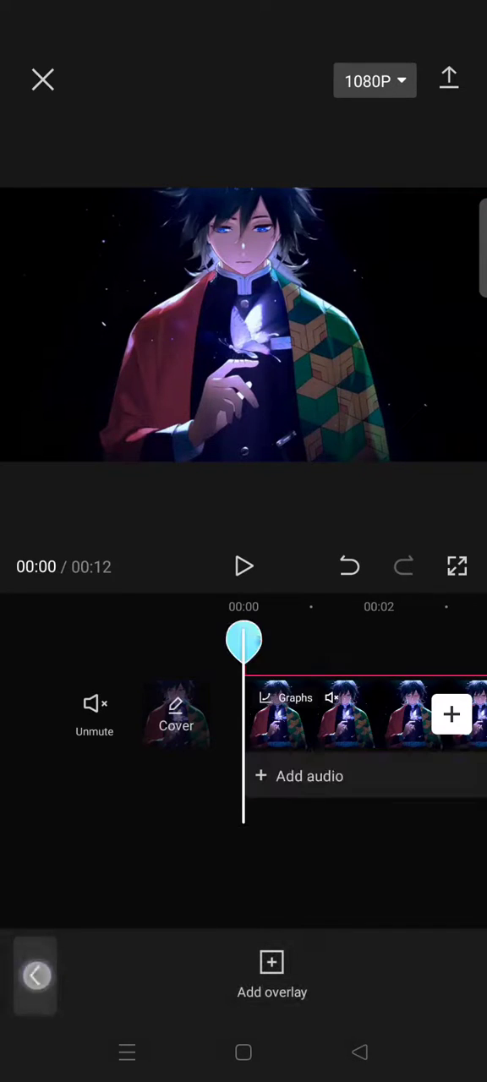
- Add the green-screen TV clip as an overlay above the anime video
left_click(37, 975)
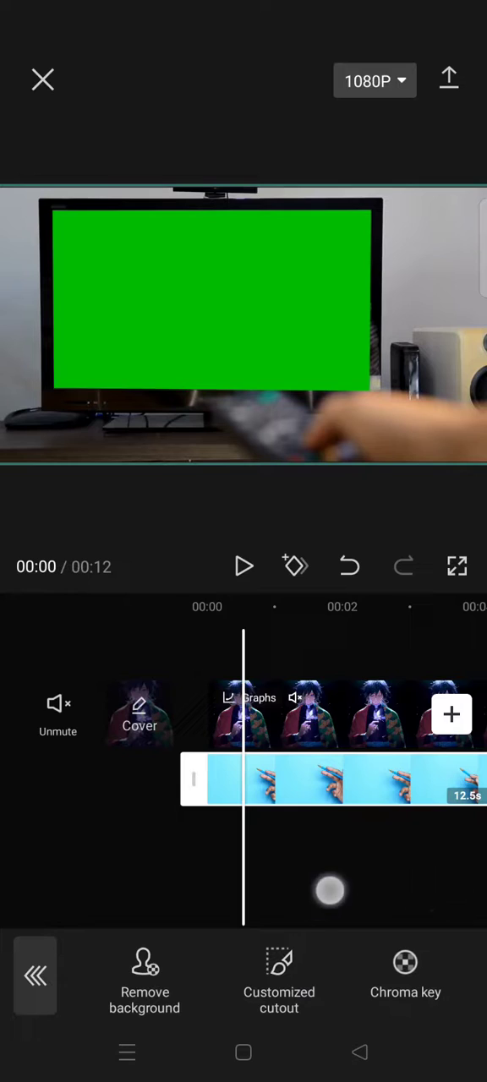
- Chroma-key the green out of the TV overlay, raising Intensity and Shadow, apply it and preview playback
left_click(406, 963)
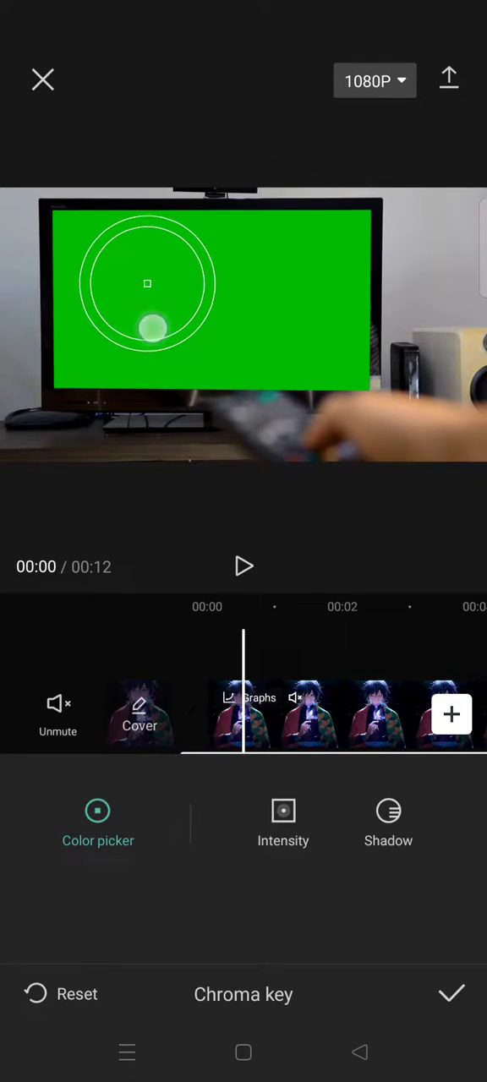
left_click(284, 809)
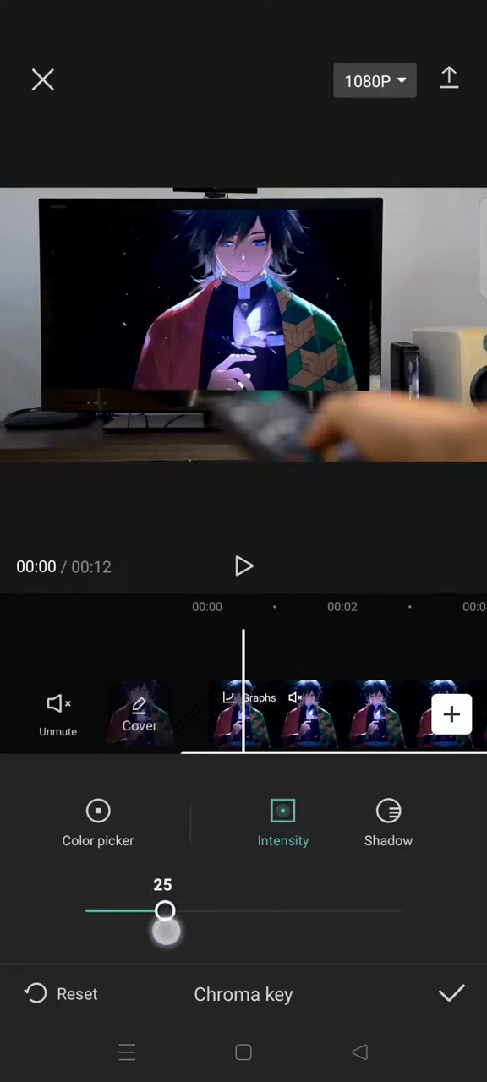
left_click_drag(165, 909, 199, 909)
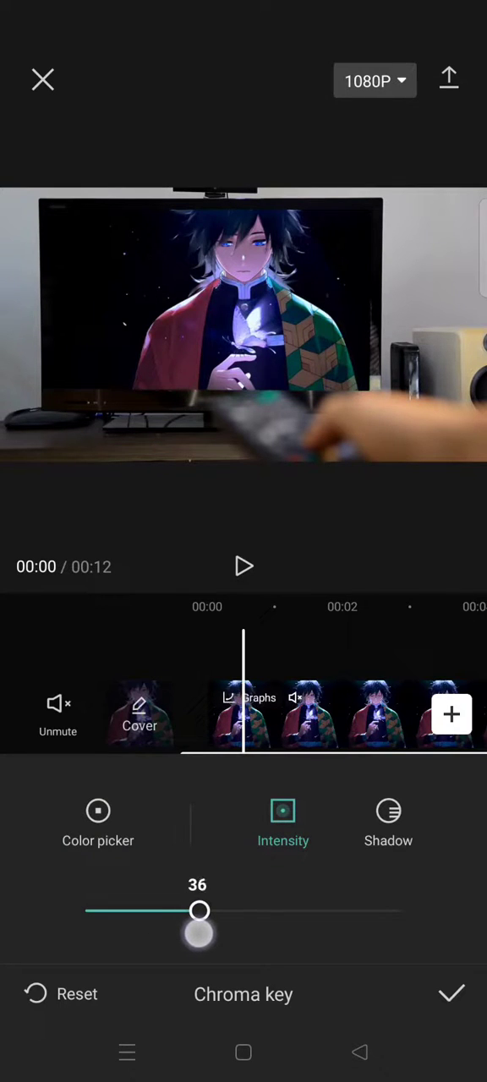
left_click(387, 811)
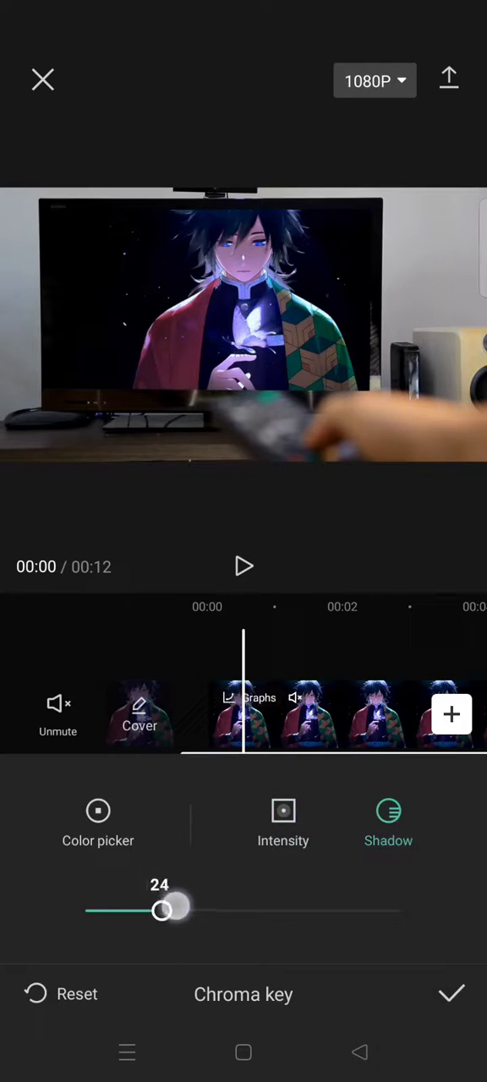
left_click_drag(164, 909, 257, 909)
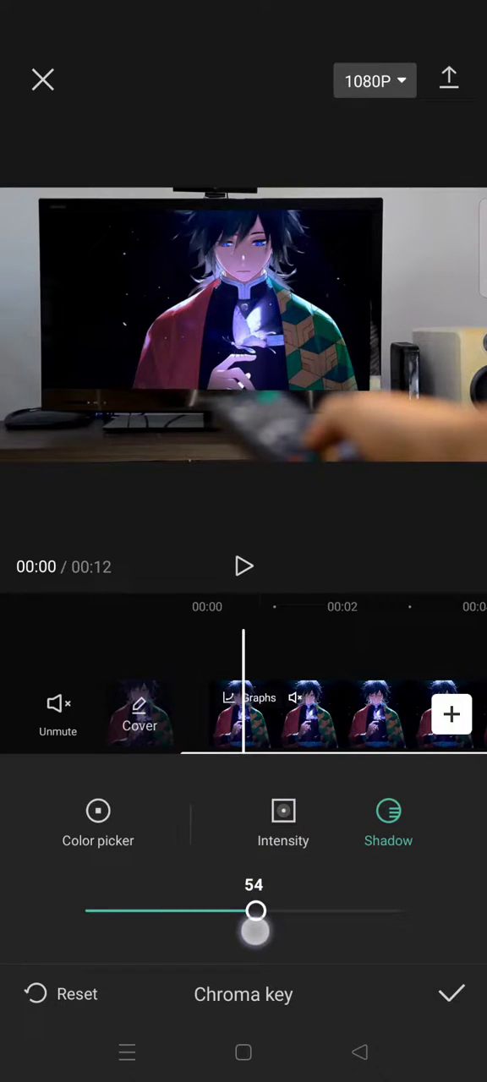
left_click_drag(255, 909, 262, 909)
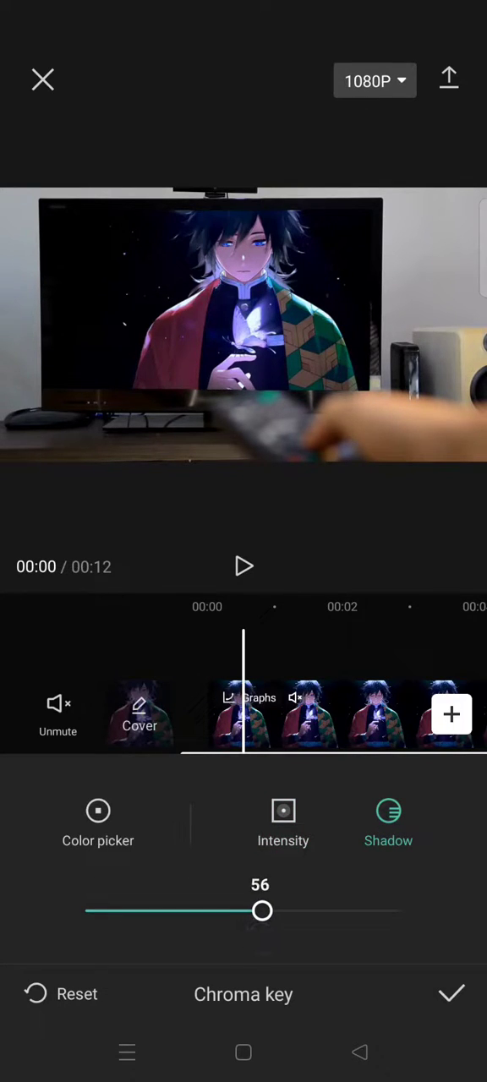
left_click(450, 994)
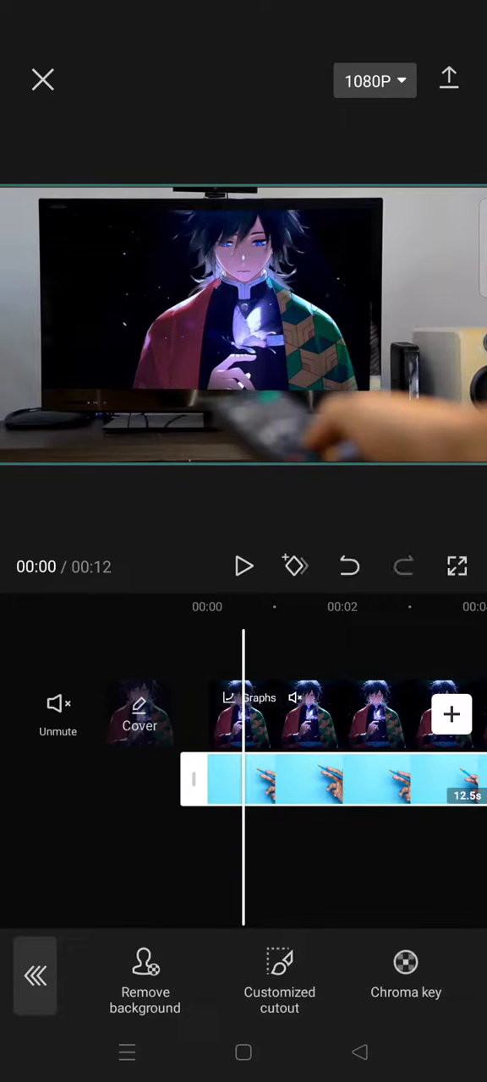
left_click(243, 566)
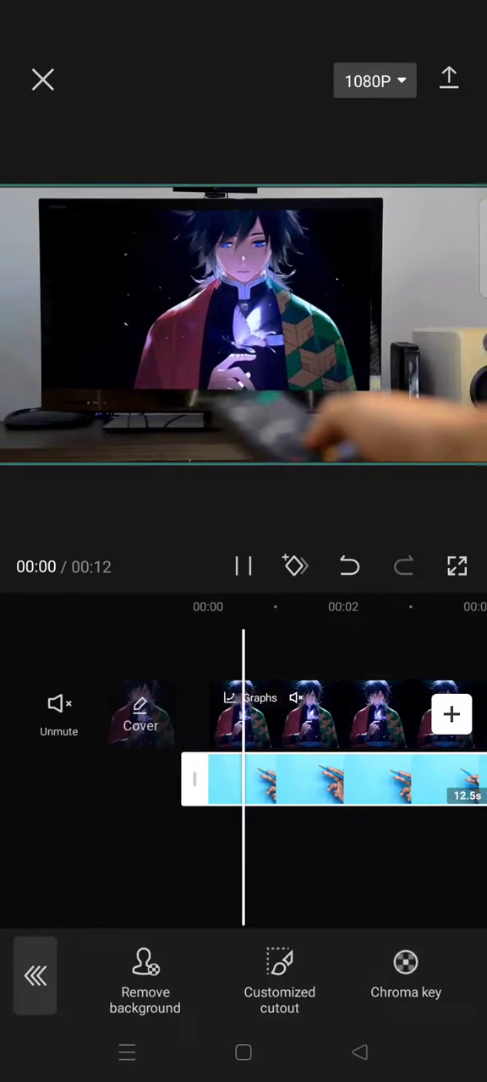